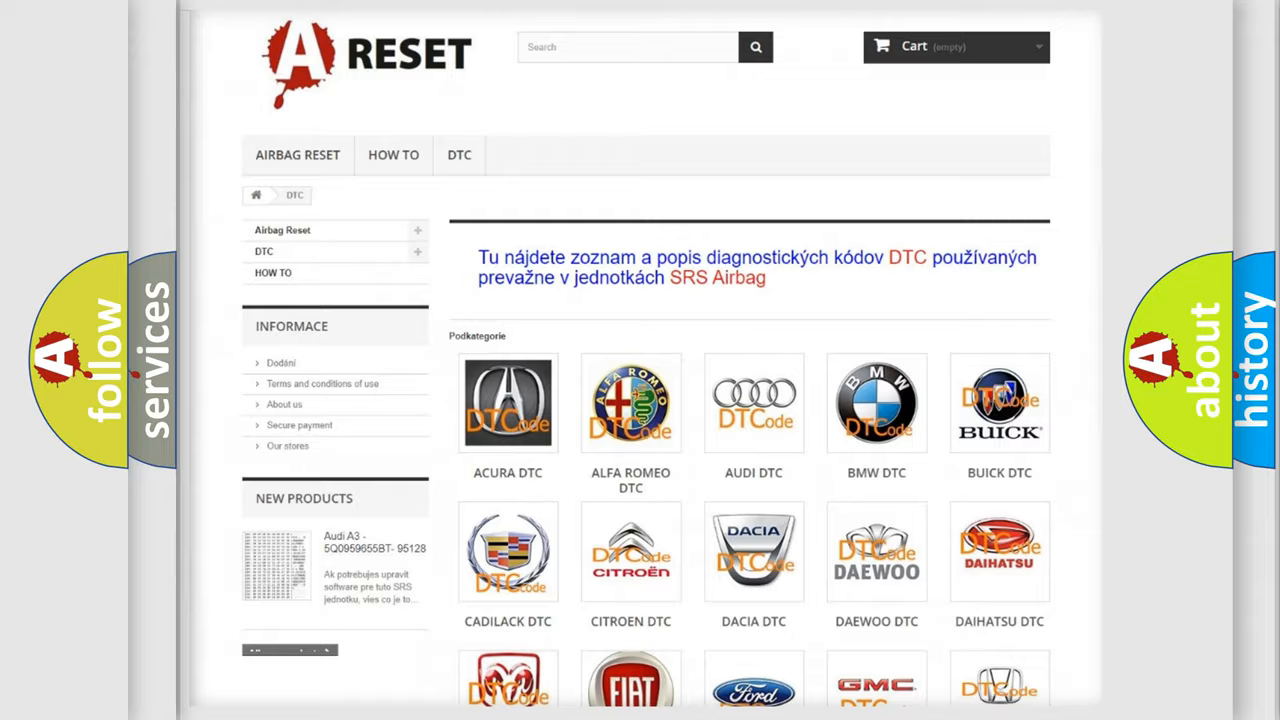
pyautogui.scroll(-3)
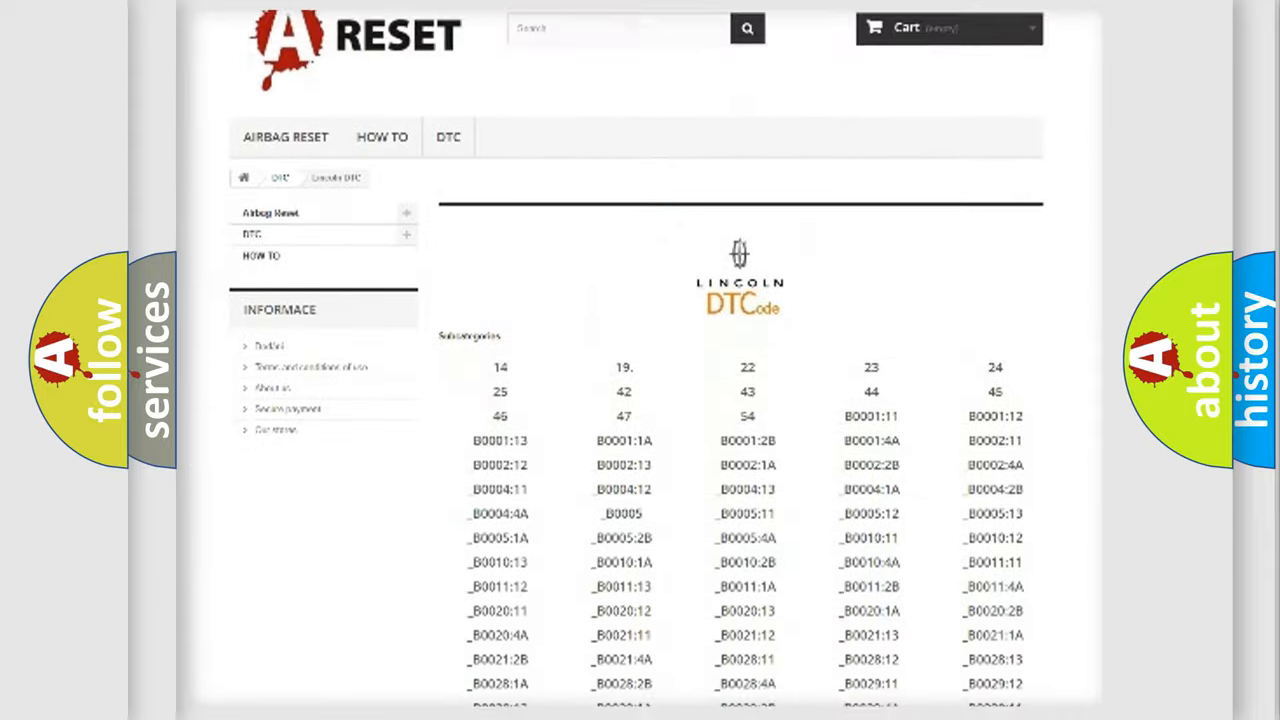
pyautogui.scroll(-3)
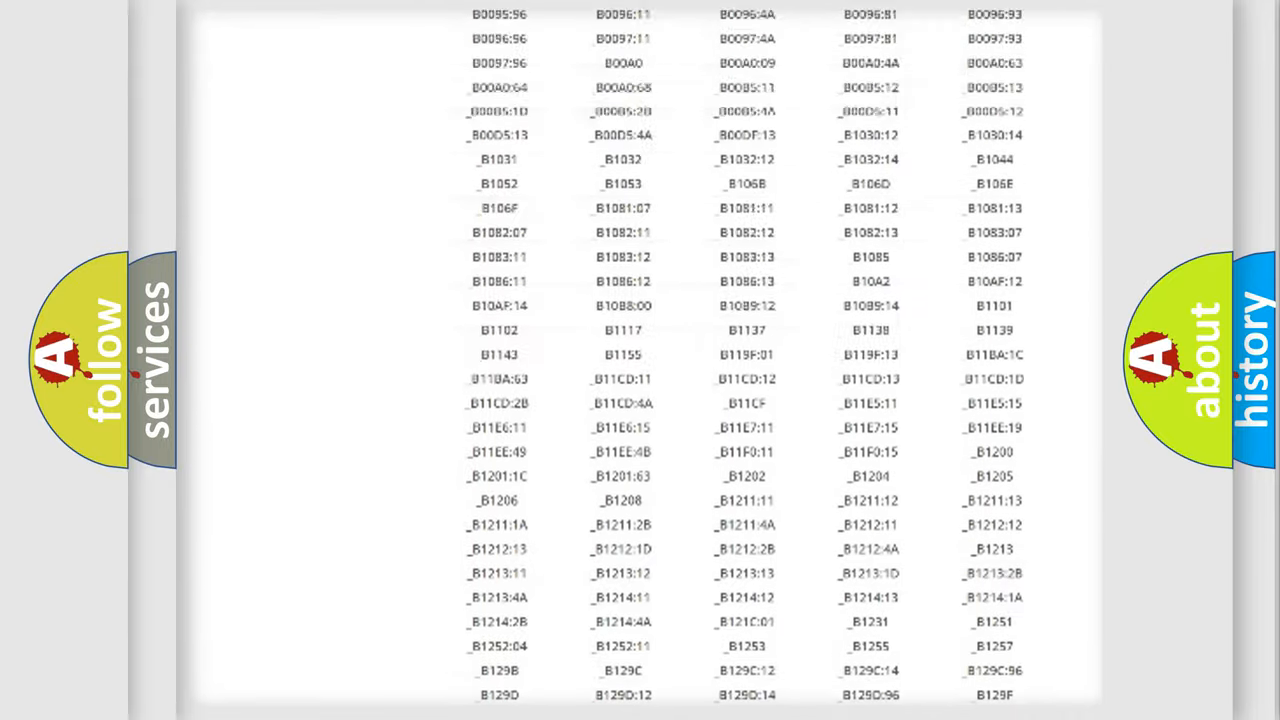
pyautogui.scroll(3)
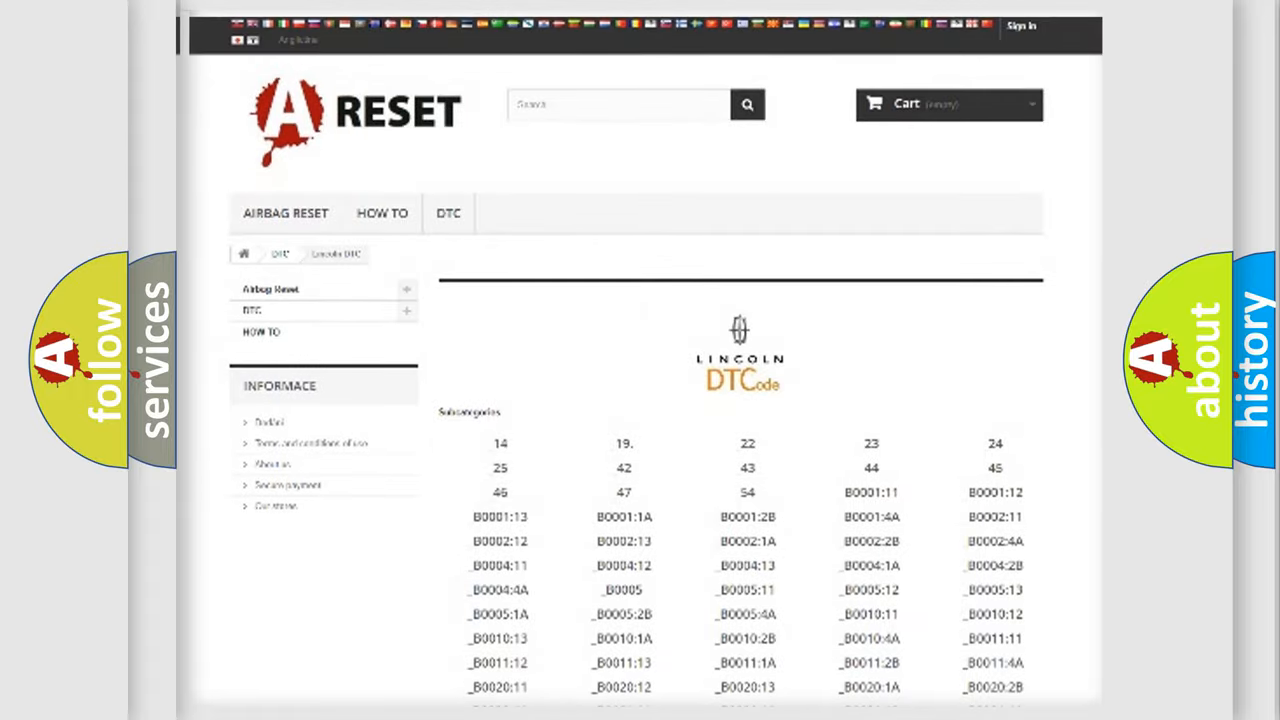